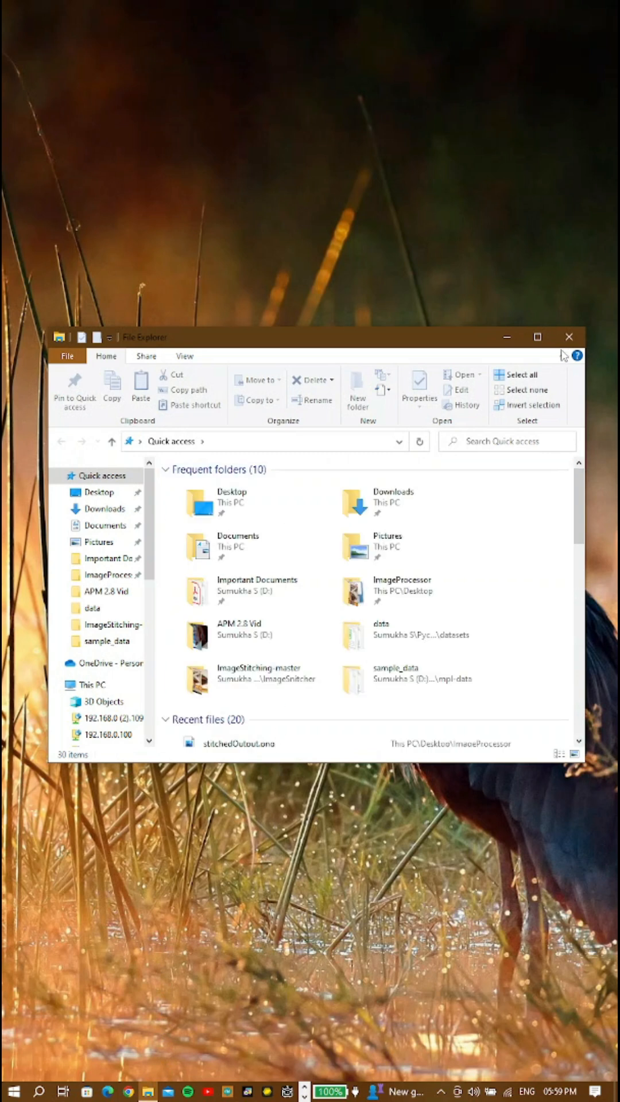
Open the ImageProcessor folder on the Desktop and view house photo 2.jpg in Photos
double_click(402, 586)
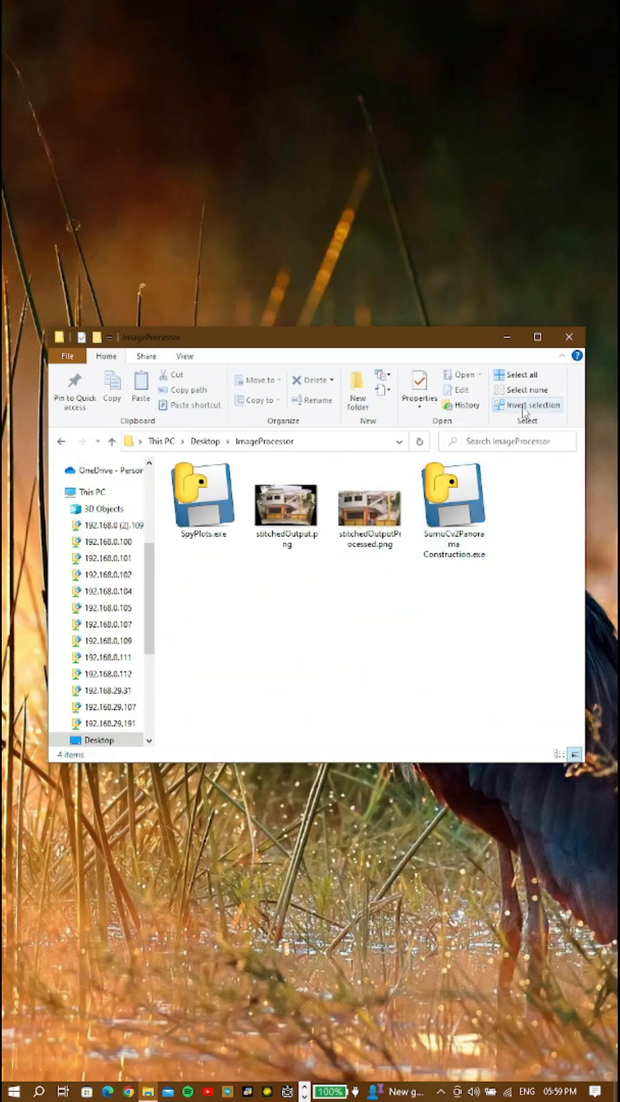
double_click(286, 504)
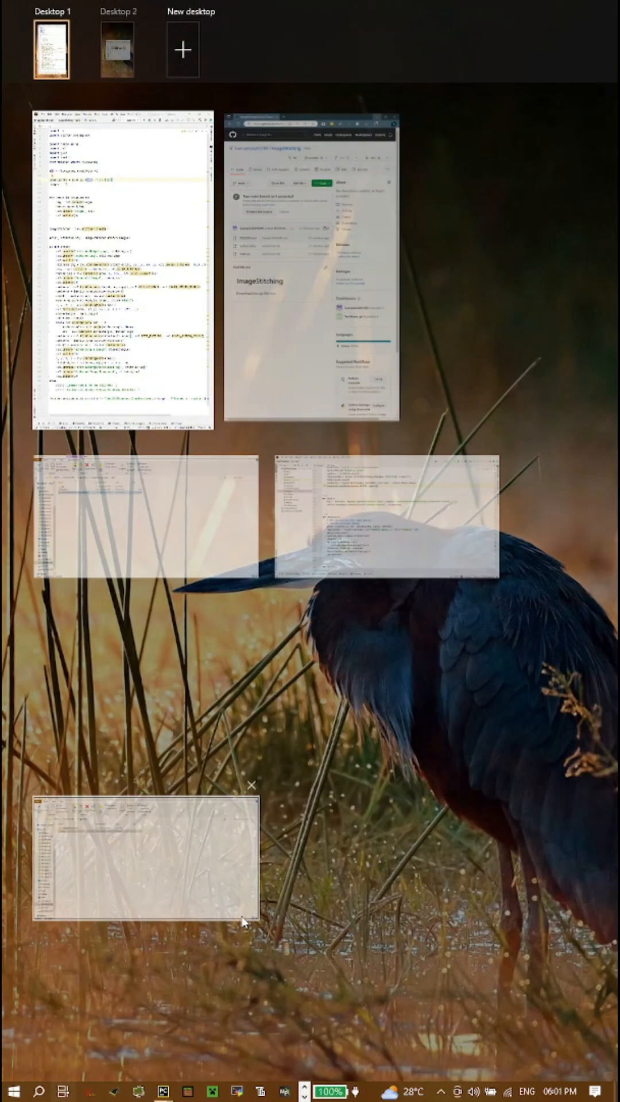
left_click(144, 854)
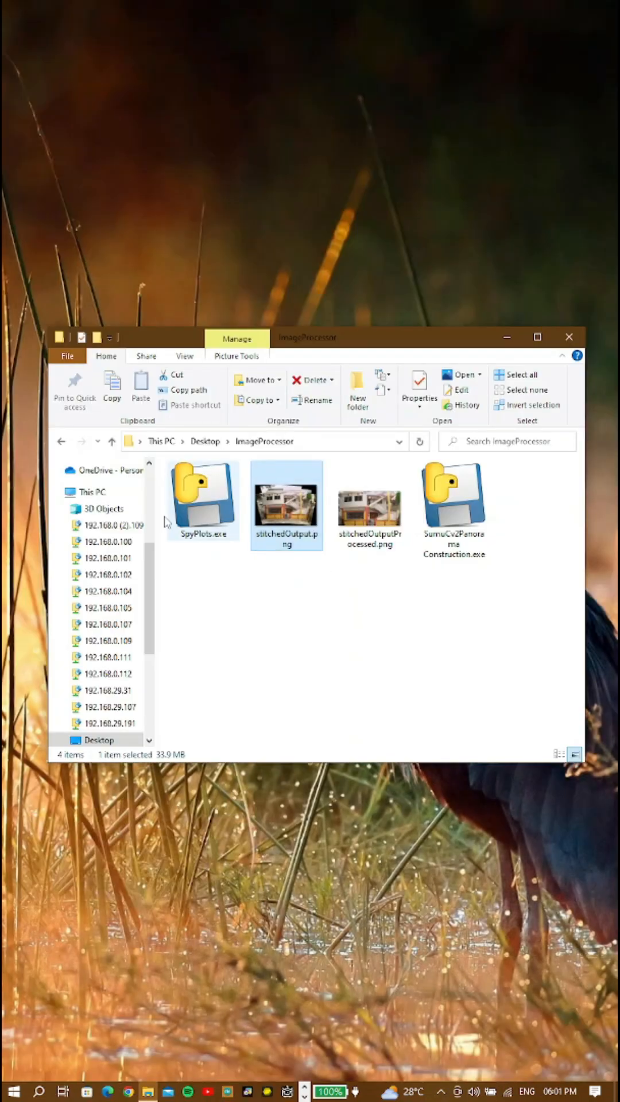
double_click(285, 499)
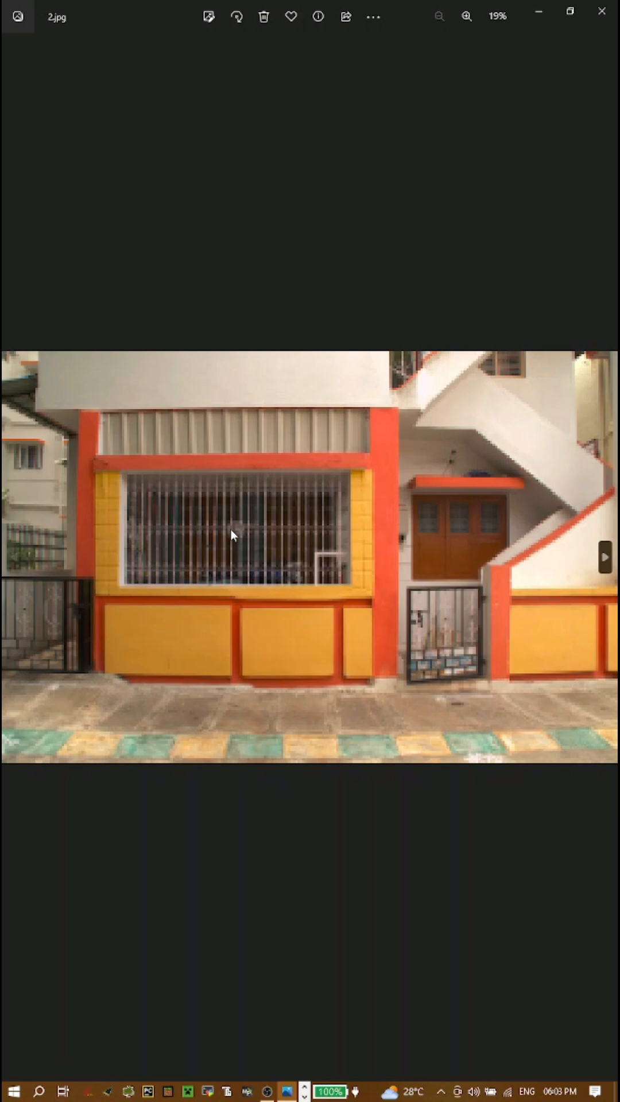